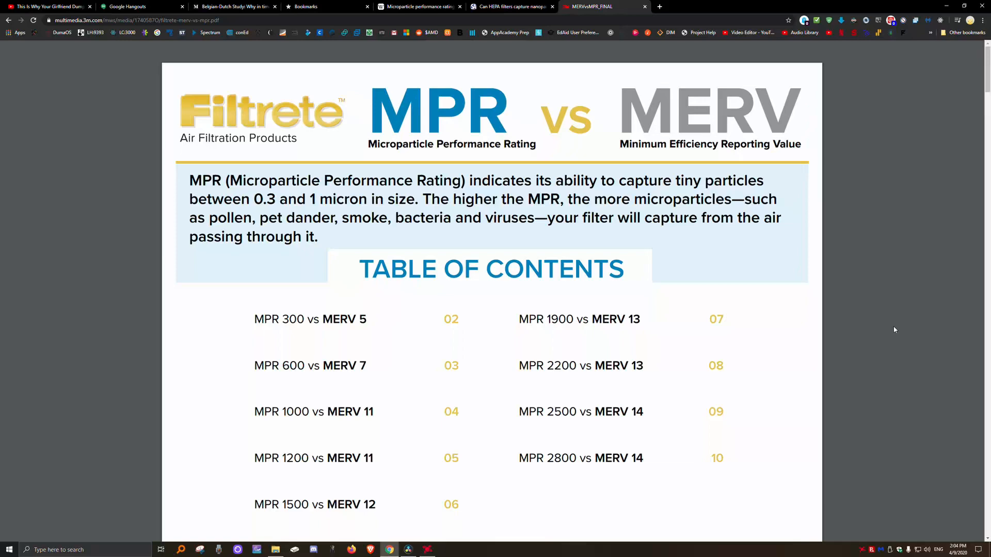
mouse_move(774, 343)
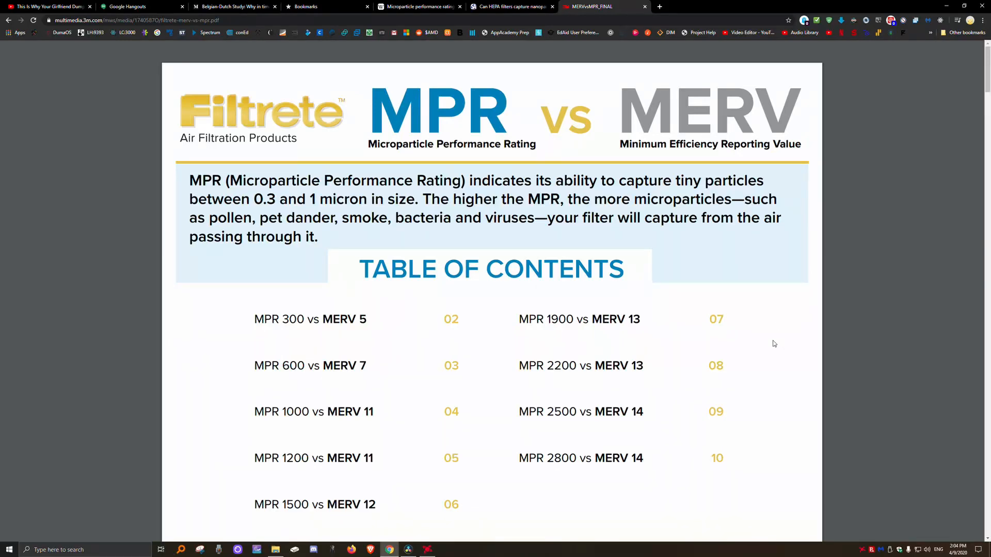
- Show the Home Depot Honeywell FPR 10 filter page and enlarge its FPR rating system chart
scroll(down, 3)
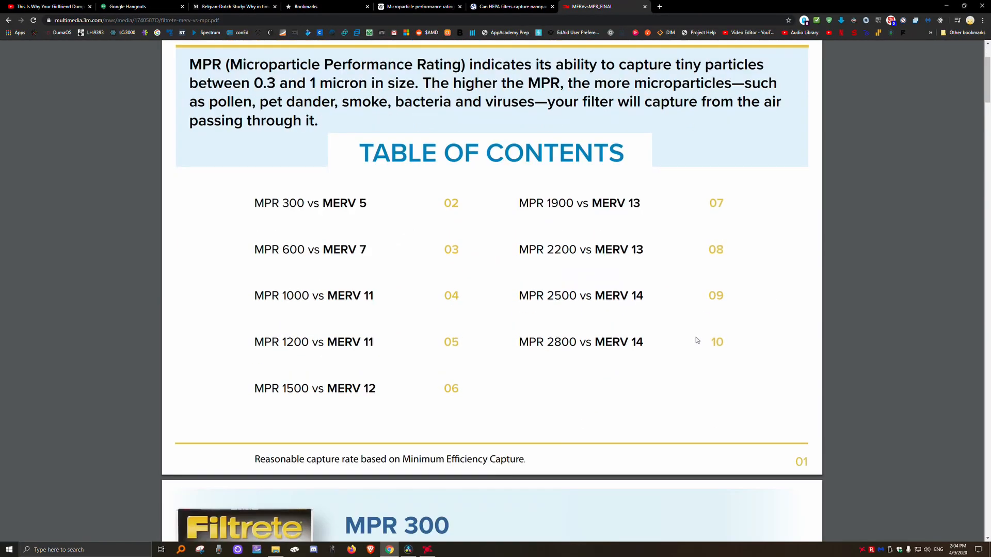
click(752, 7)
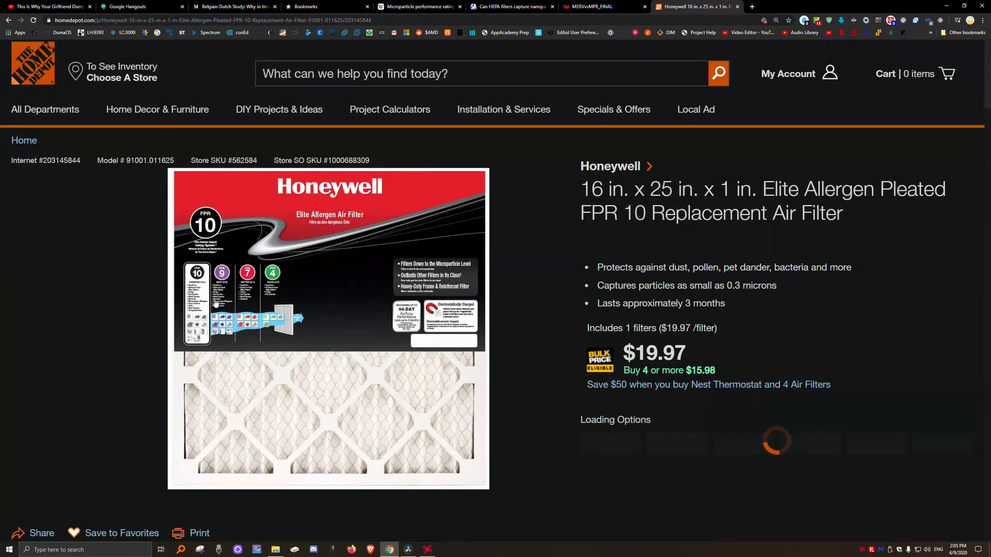
scroll(down, 3)
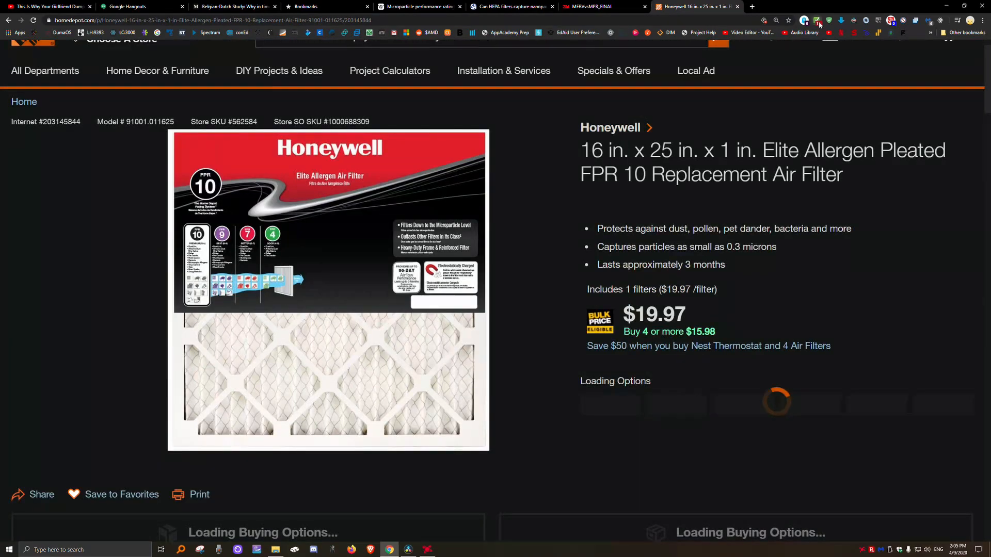
click(328, 289)
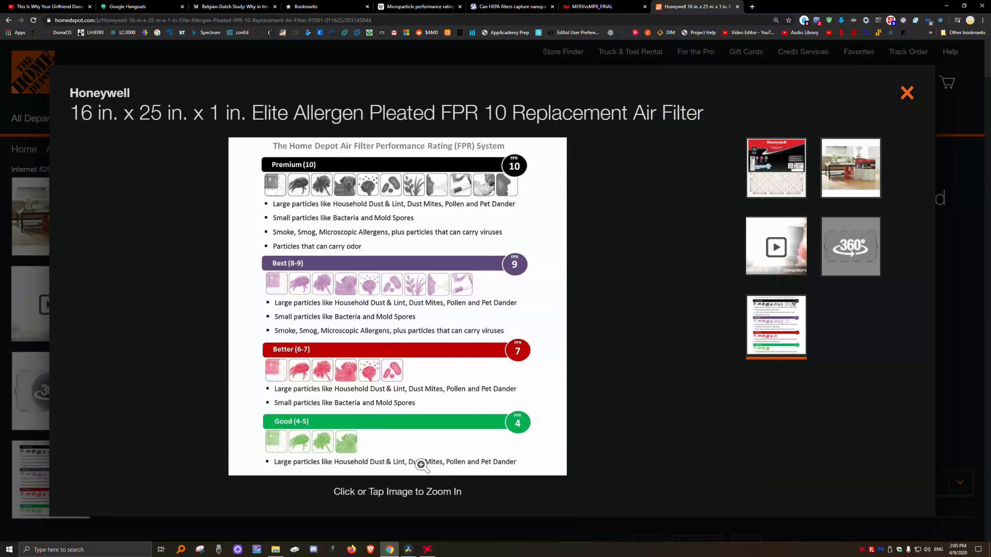
- Return to the Filtrete MERVvsMPR_FINAL PDF and read down through its opening capture-rate pages
click(587, 6)
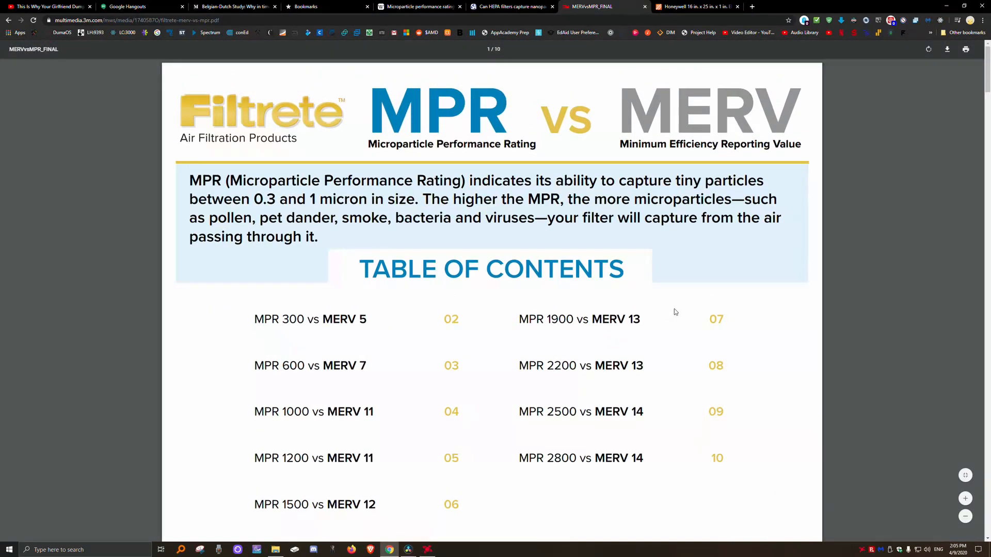
mouse_move(513, 291)
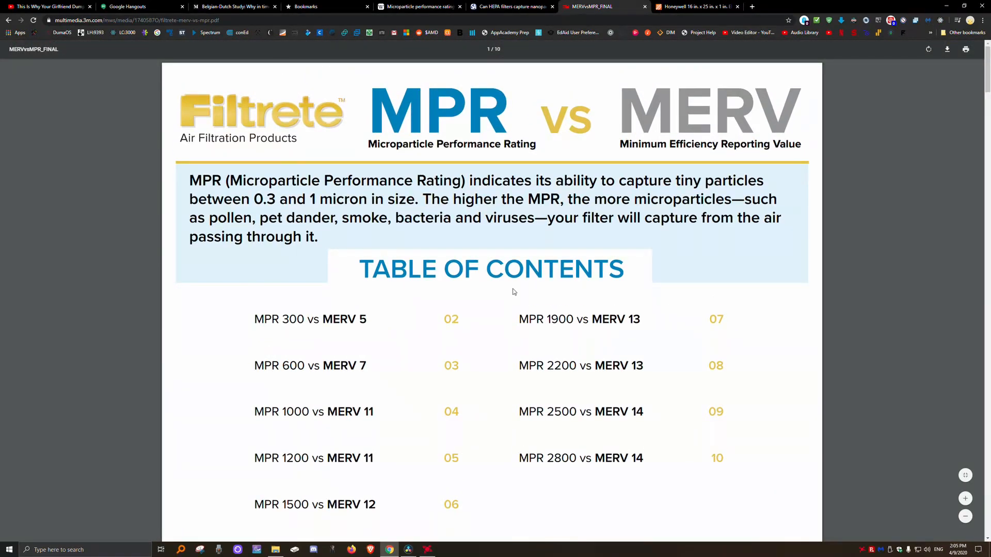
scroll(down, 3)
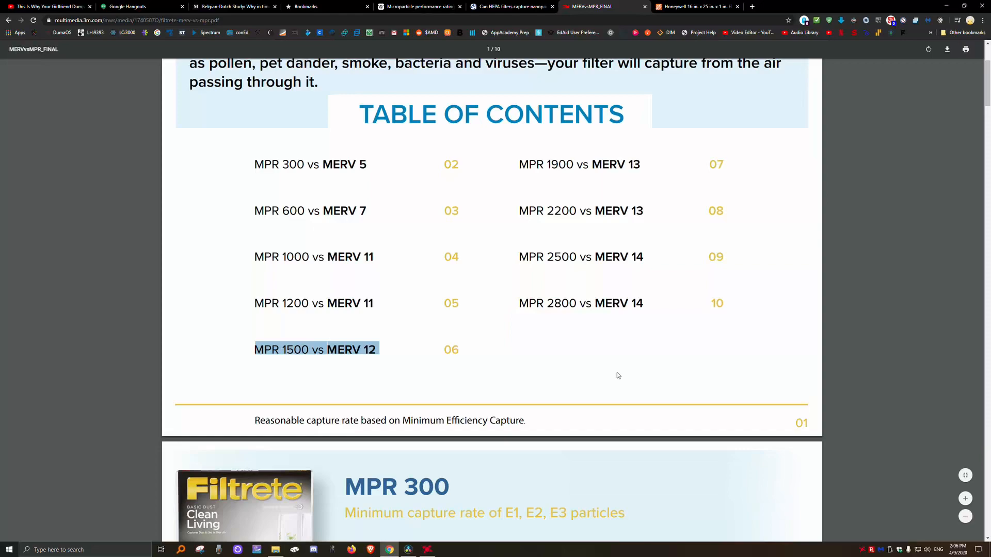
scroll(down, 3)
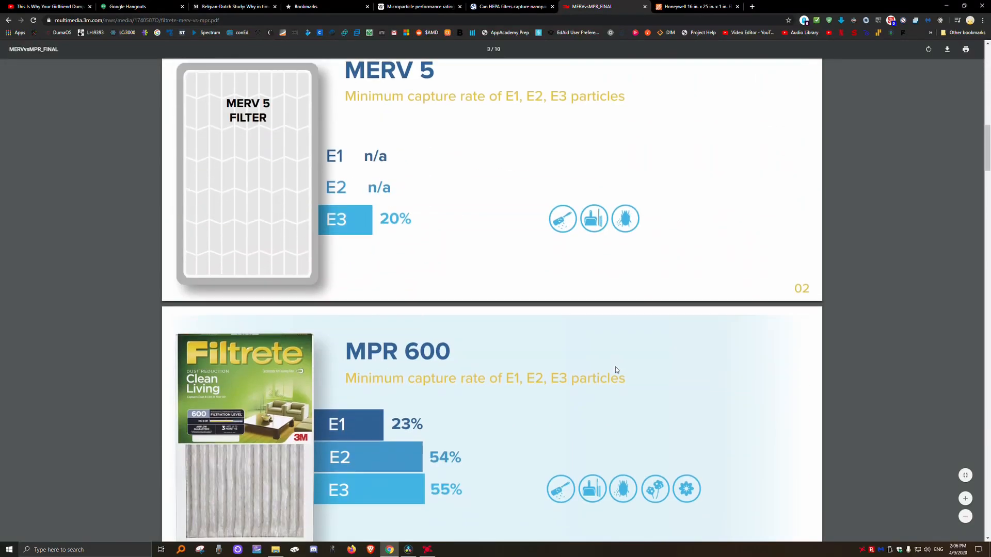
scroll(down, 3)
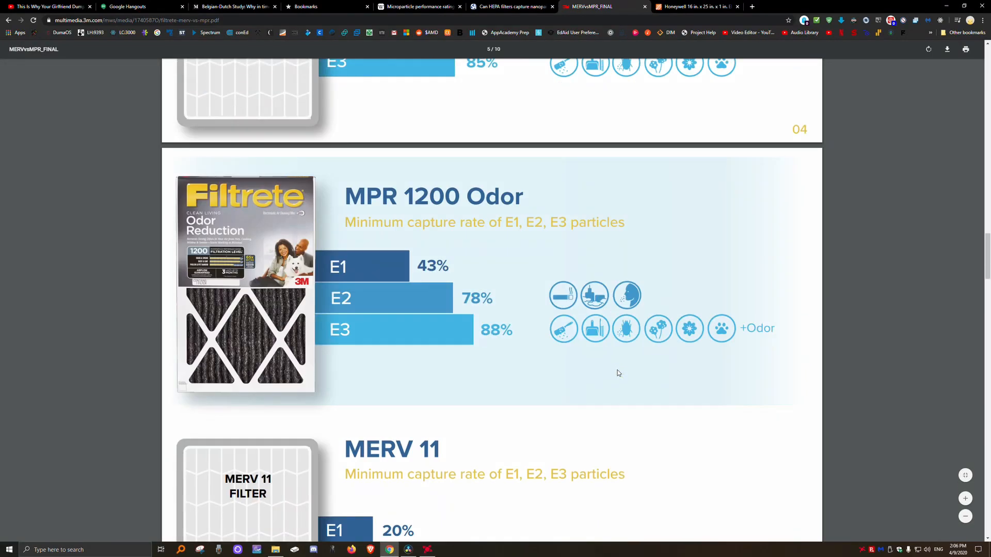
scroll(down, 3)
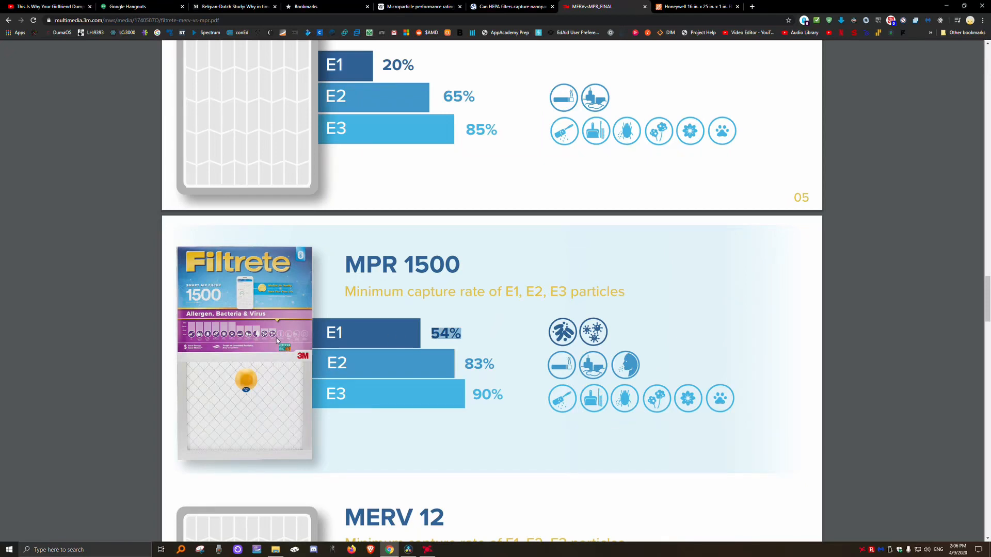
- Continue through the PDF to the MPR 1500 and MERV 12 capture rates
scroll(up, 3)
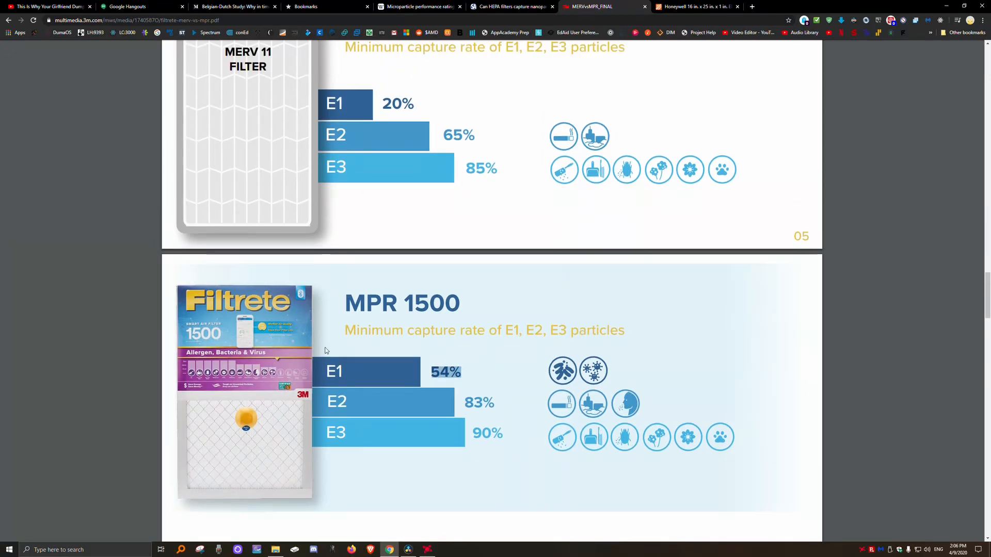
scroll(down, 3)
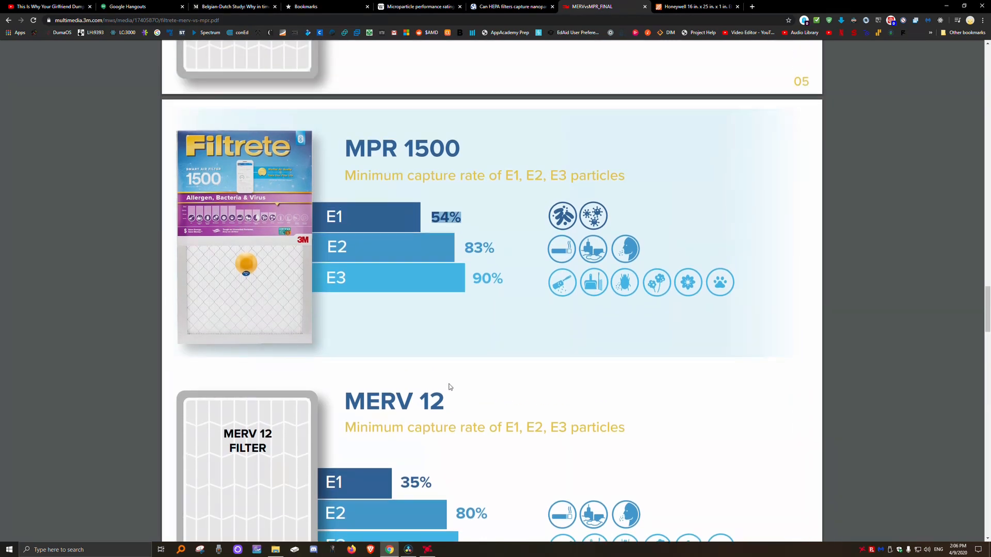
scroll(down, 3)
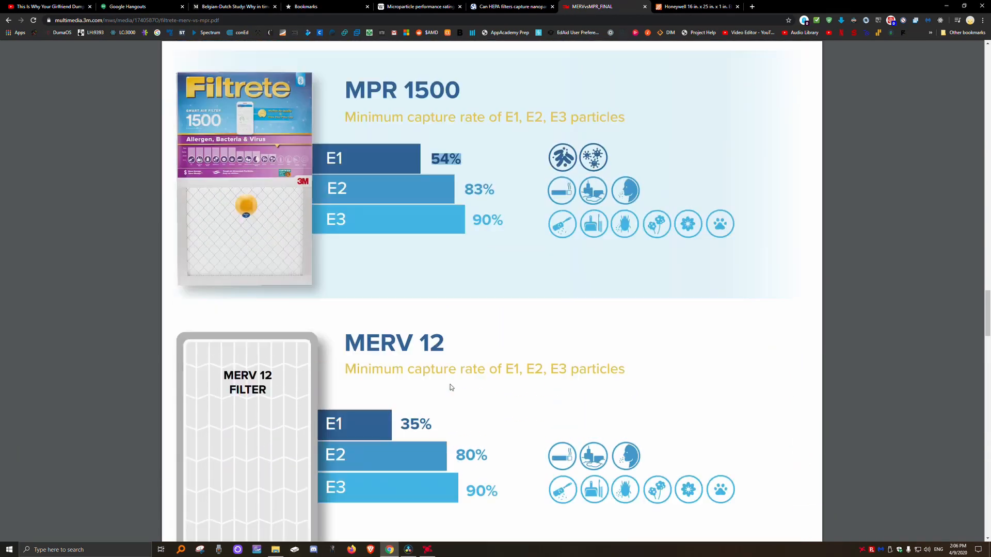
scroll(down, 3)
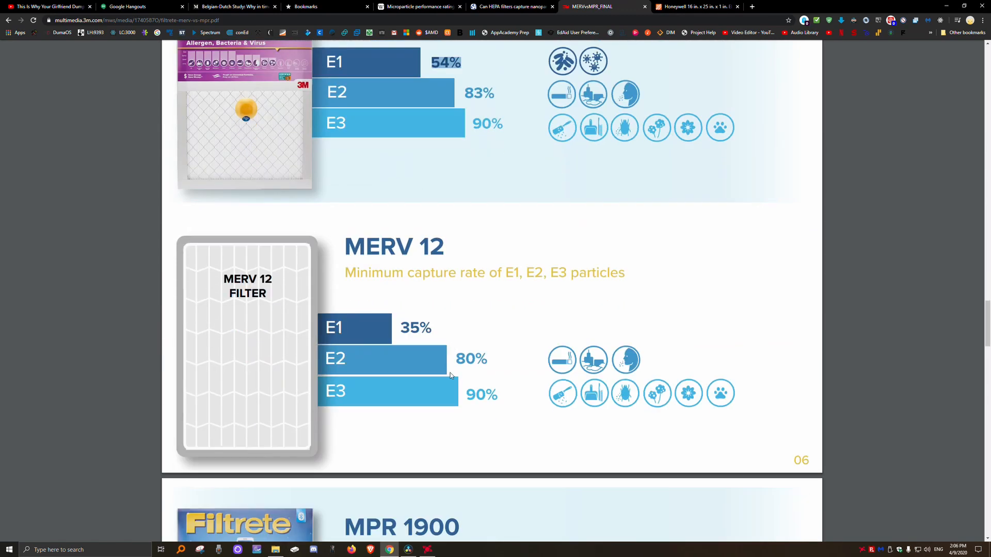
scroll(down, 3)
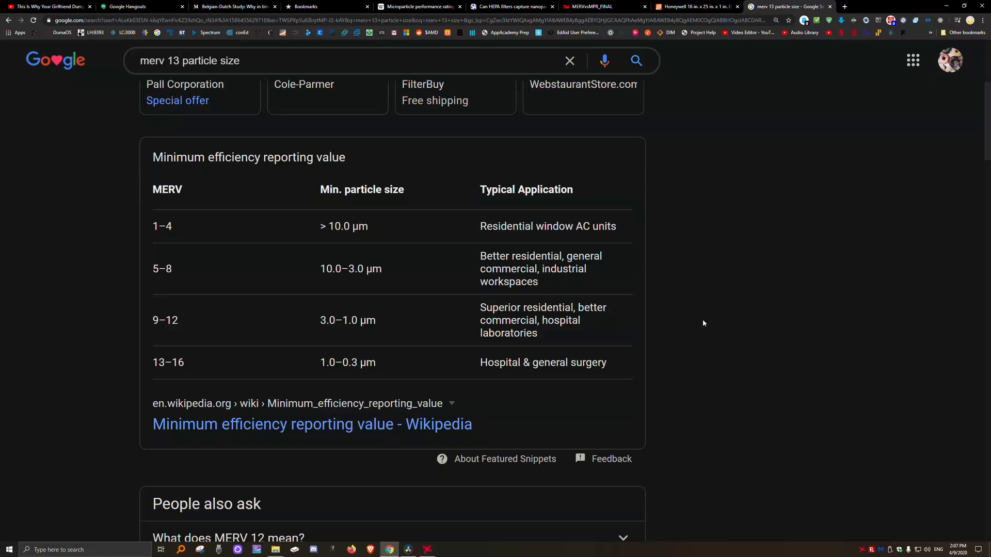
mouse_move(298, 371)
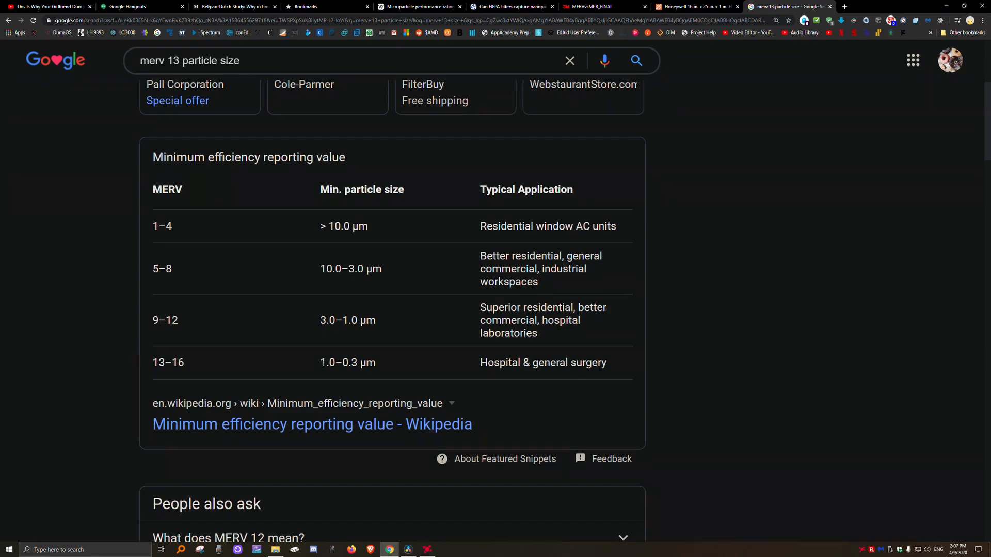
- Switch to the 'Can HEPA filters capture nanoparticles' article and read its diffusion explanation
click(500, 6)
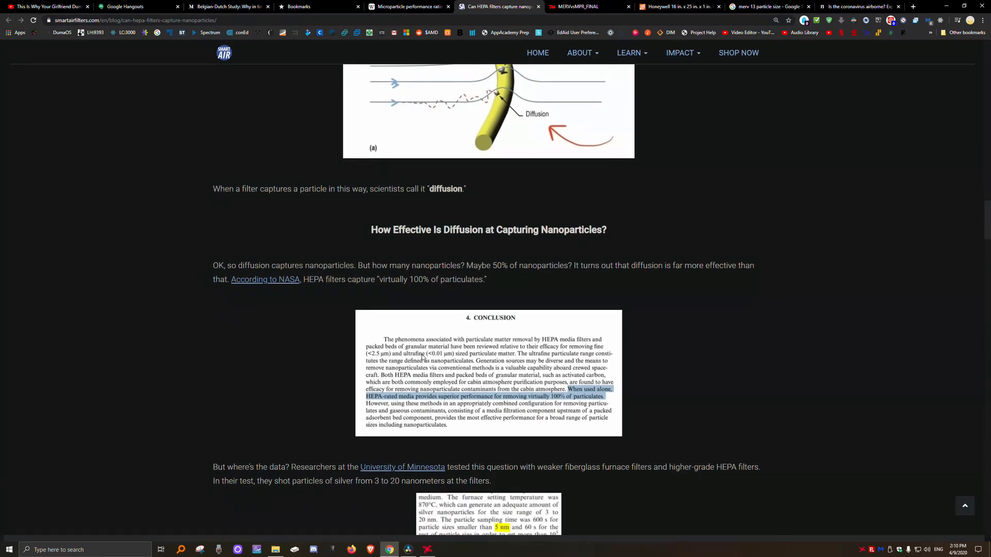
scroll(down, 3)
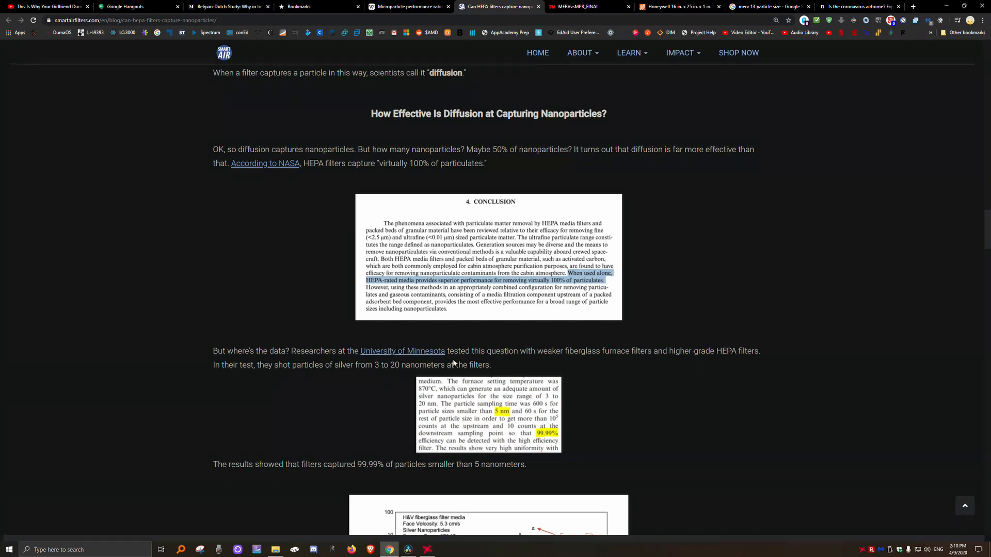
scroll(down, 3)
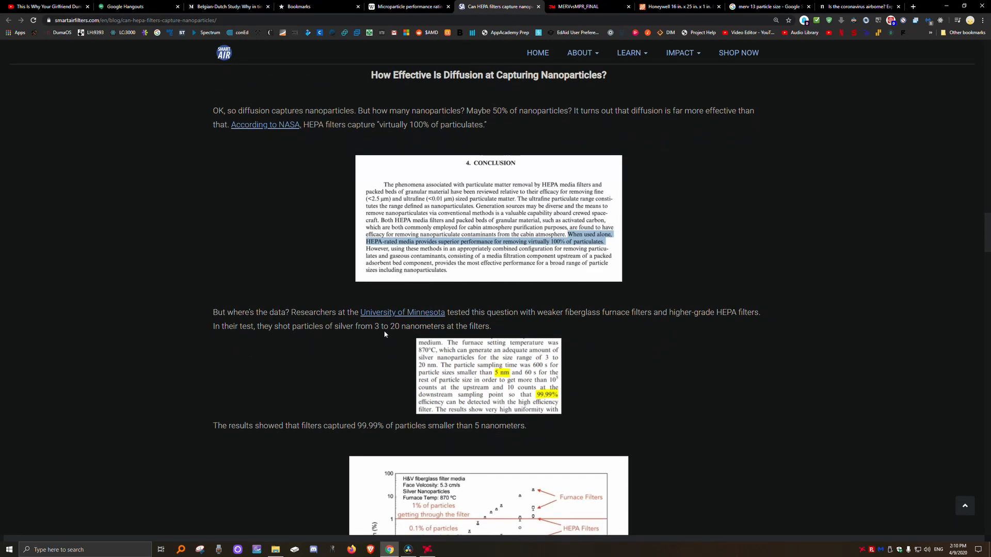
mouse_move(630, 339)
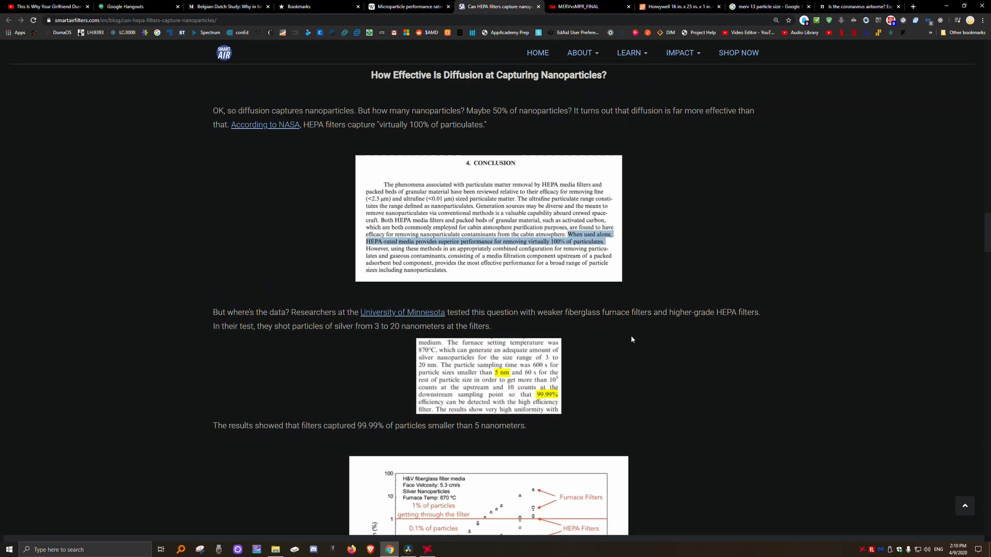
scroll(down, 3)
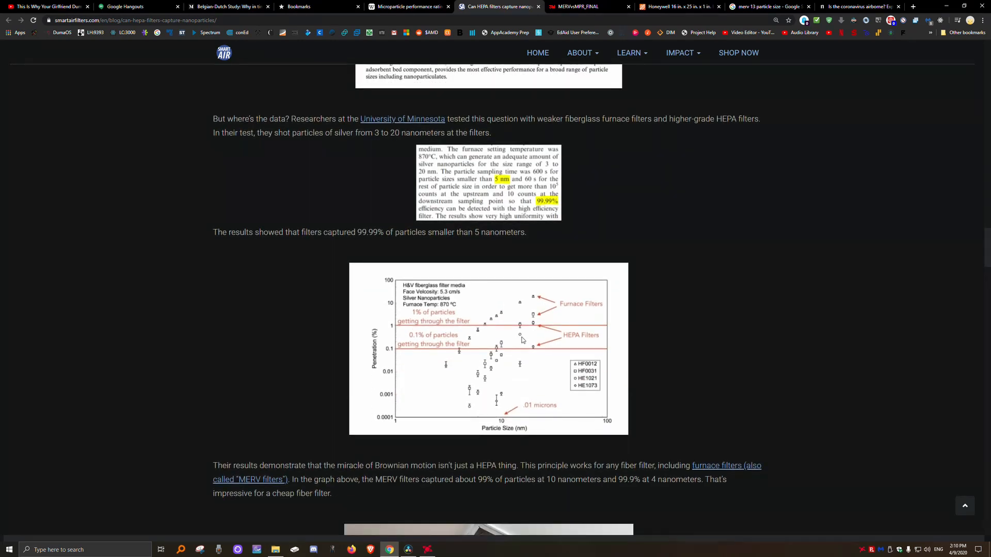
scroll(up, 3)
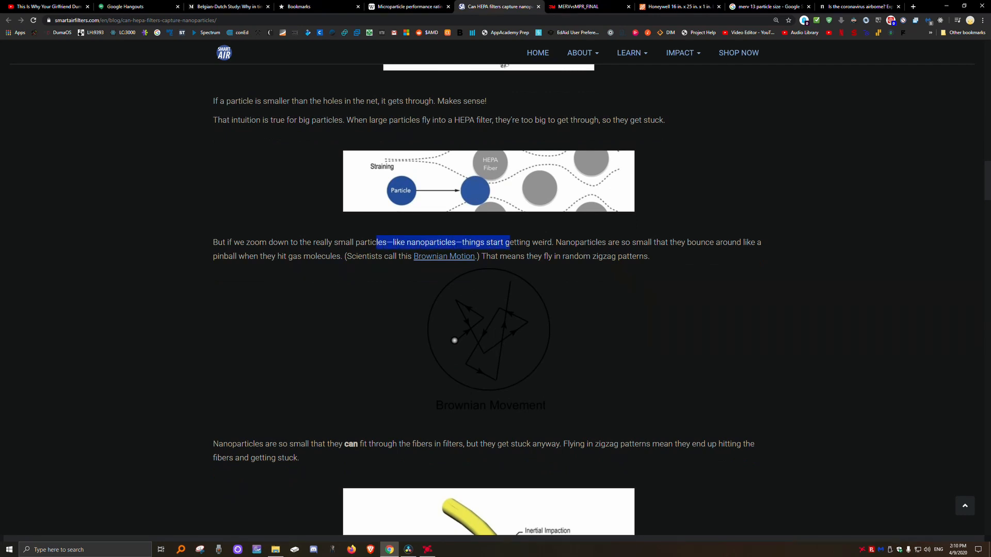
- Review the University of Minnesota silver nanoparticle test results and penetration graph
scroll(down, 3)
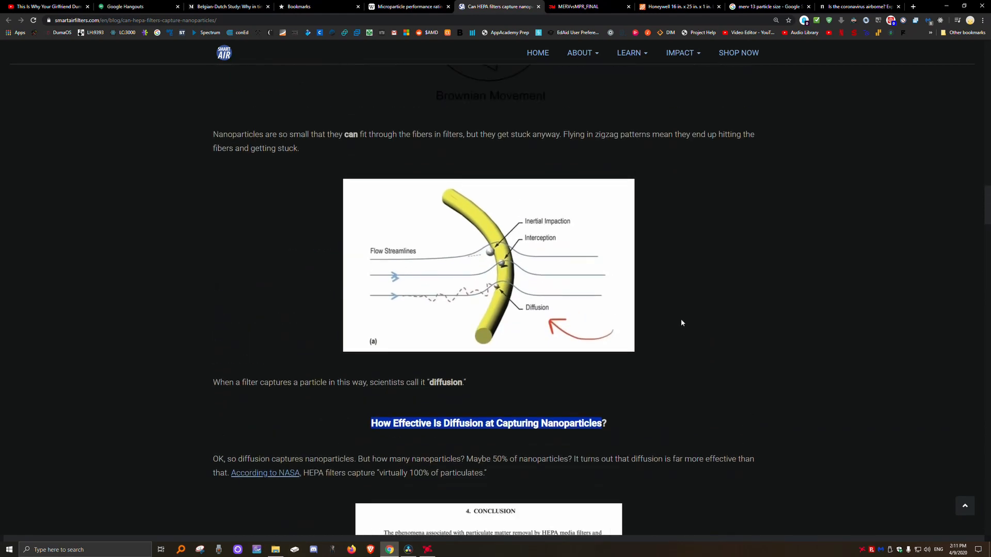
scroll(down, 3)
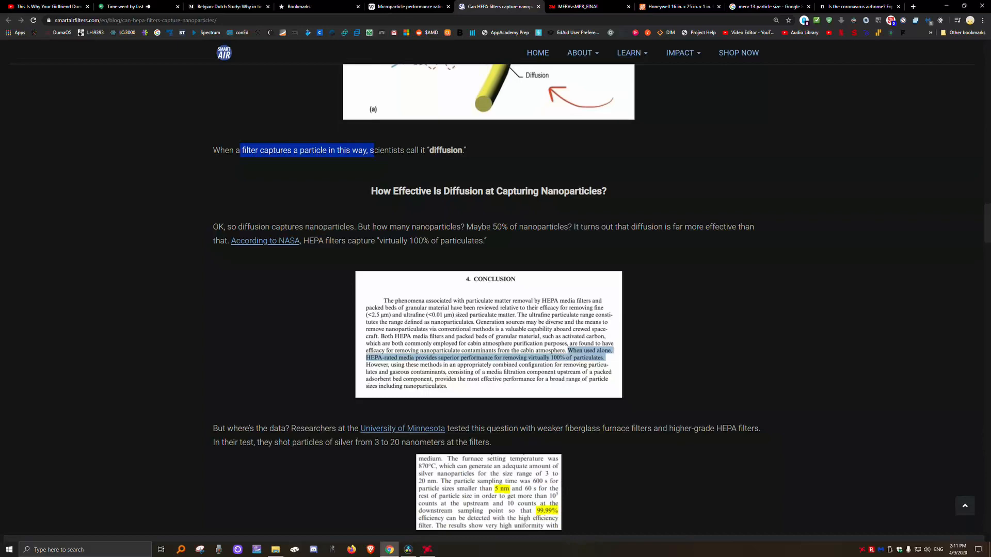
scroll(down, 3)
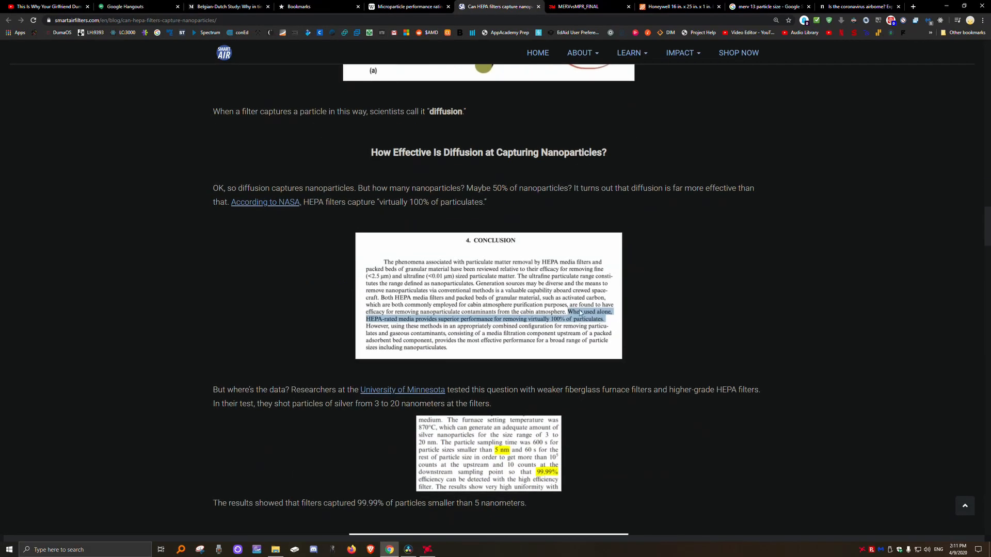
scroll(down, 3)
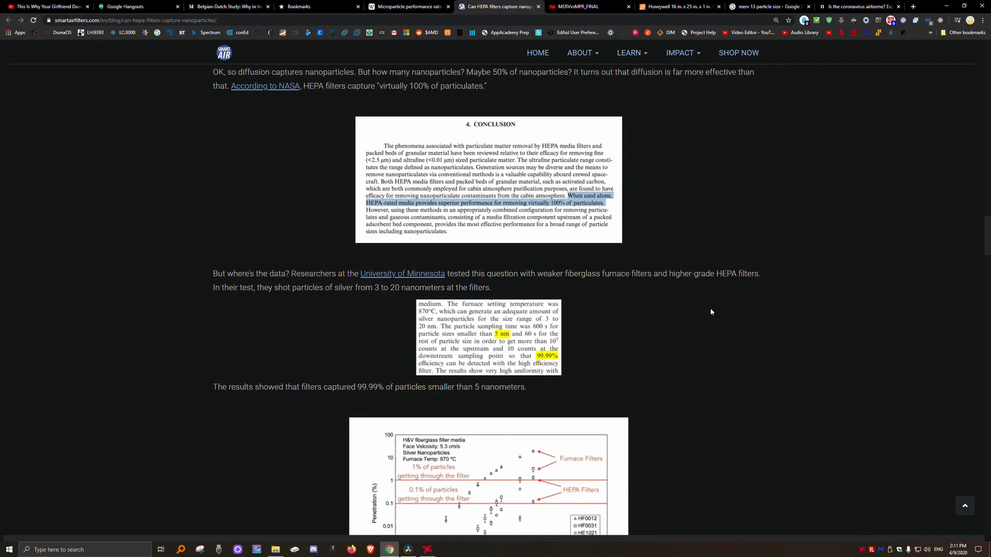
scroll(down, 3)
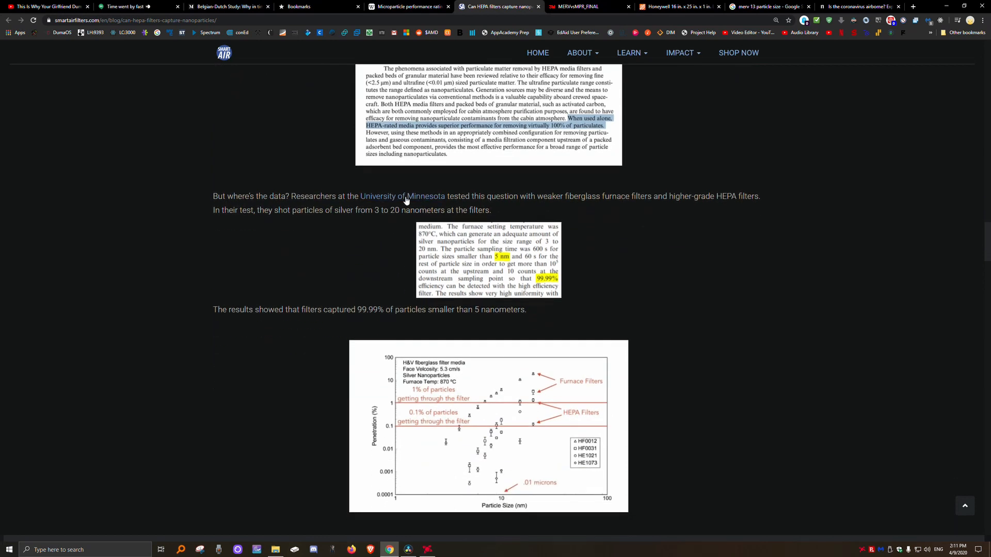